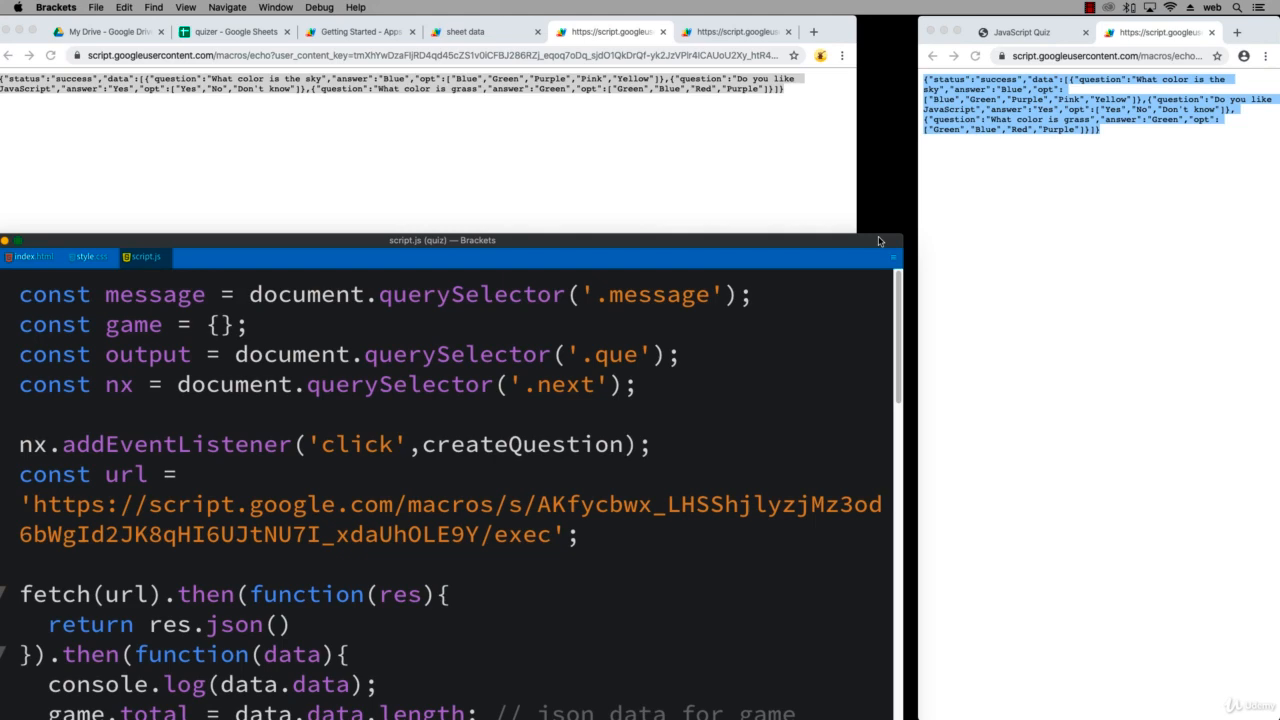
- Enlarge Brackets, glance at script.js and style.css, then show the quiz's question 1 of 4 in Chrome
left_click_drag(442, 240, 530, 164)
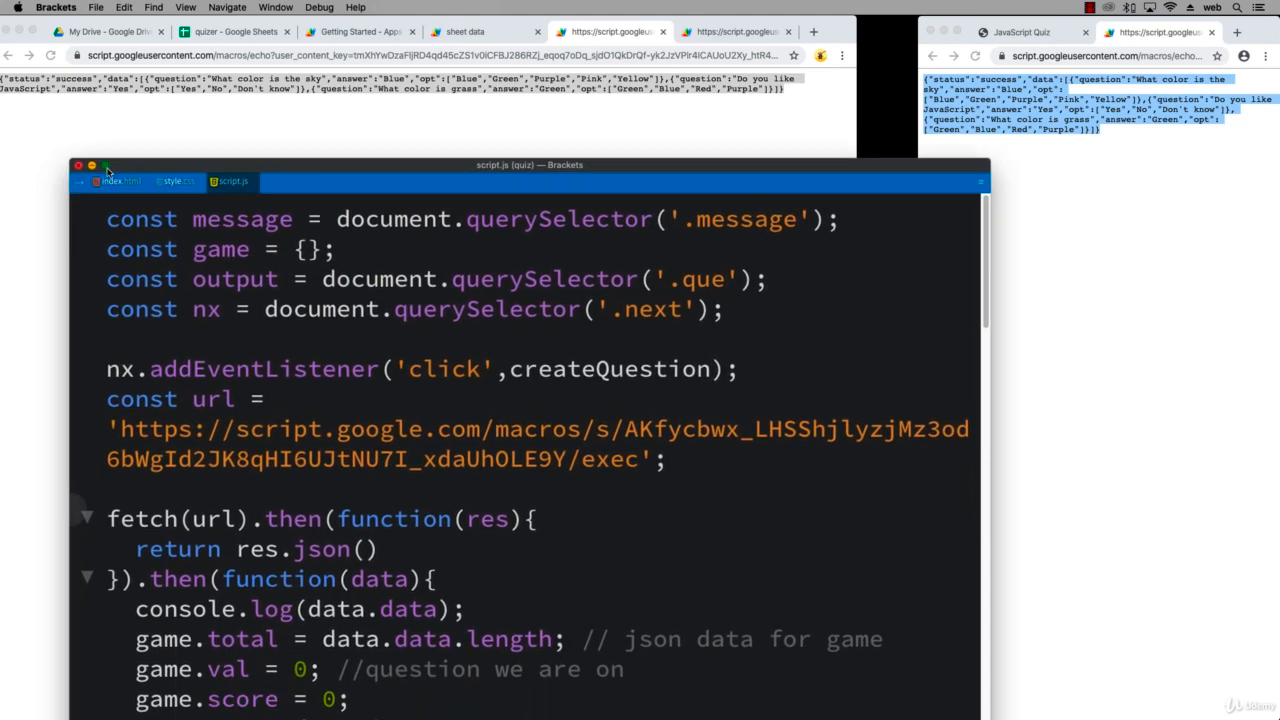
left_click(104, 166)
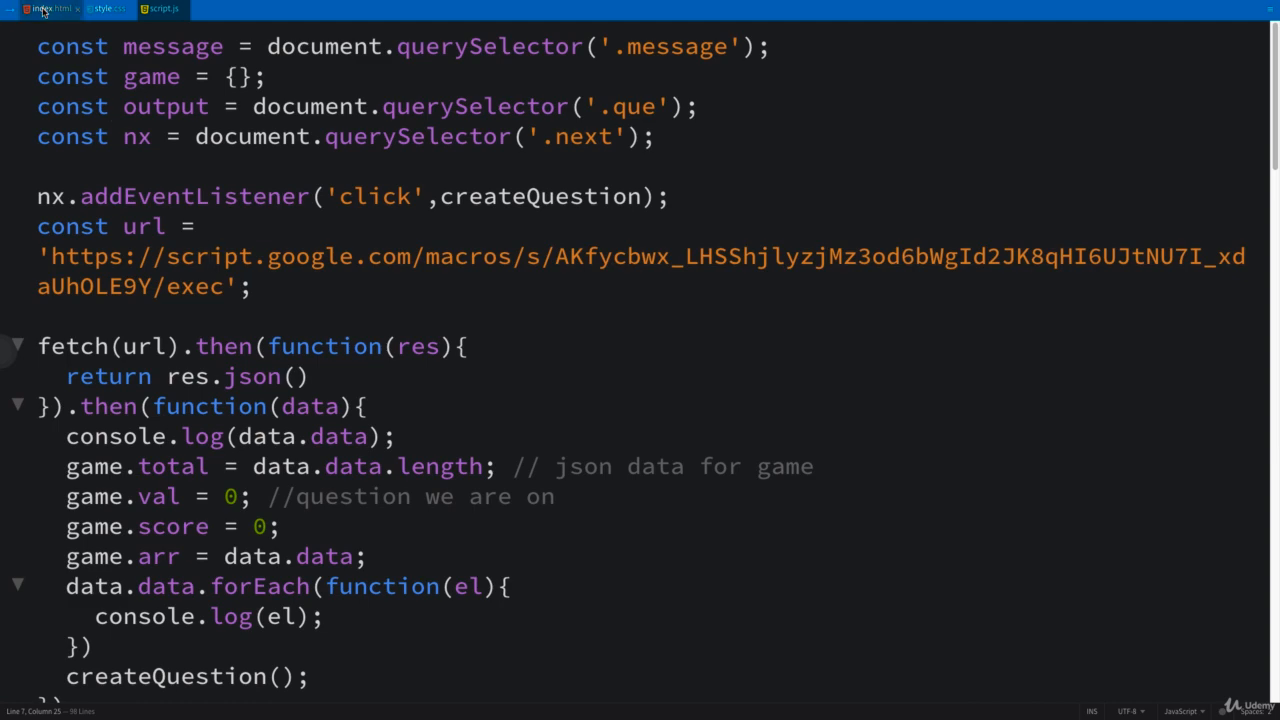
left_click(104, 8)
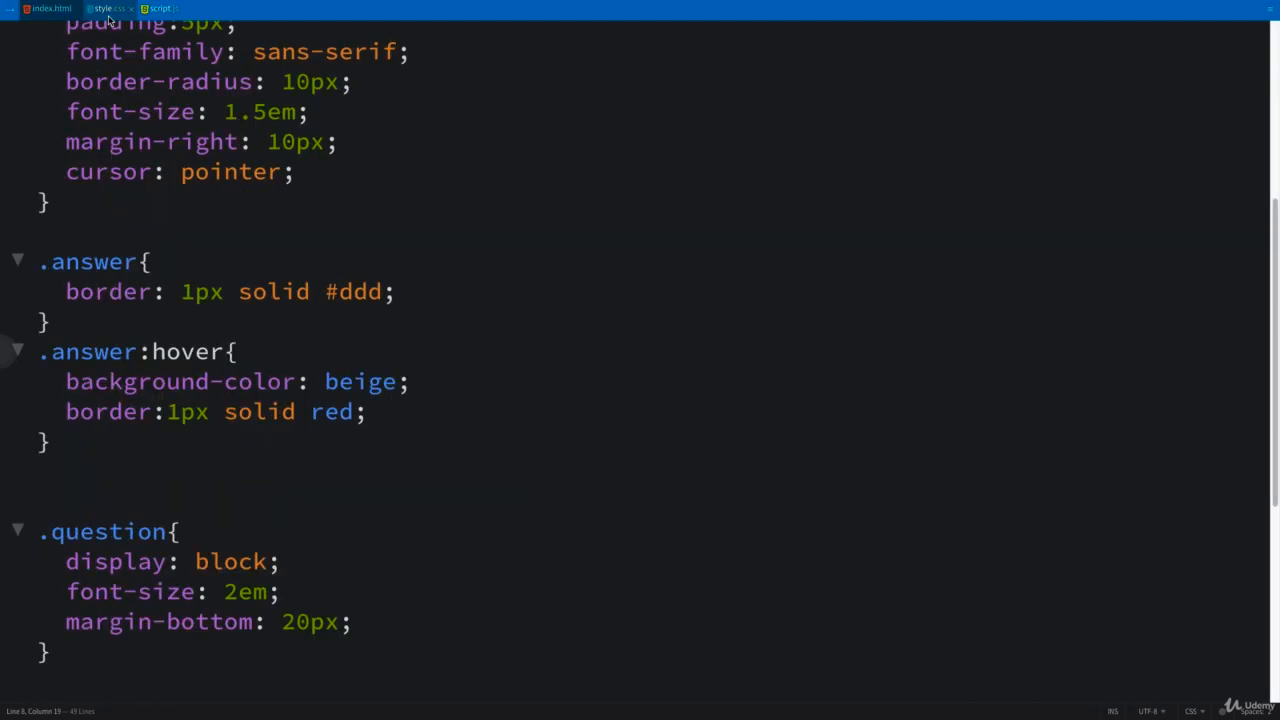
left_click(160, 8)
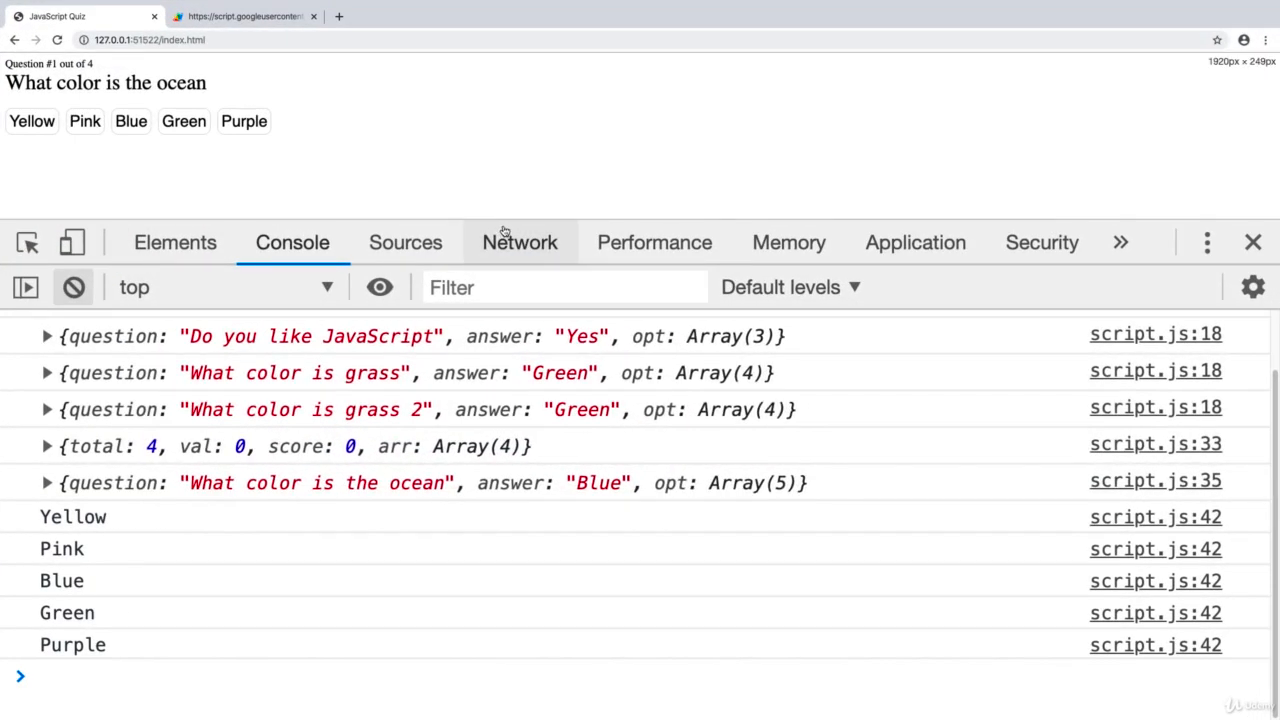
- Reload the quiz so the ocean question's five options appear in a new shuffled order
left_click(132, 122)
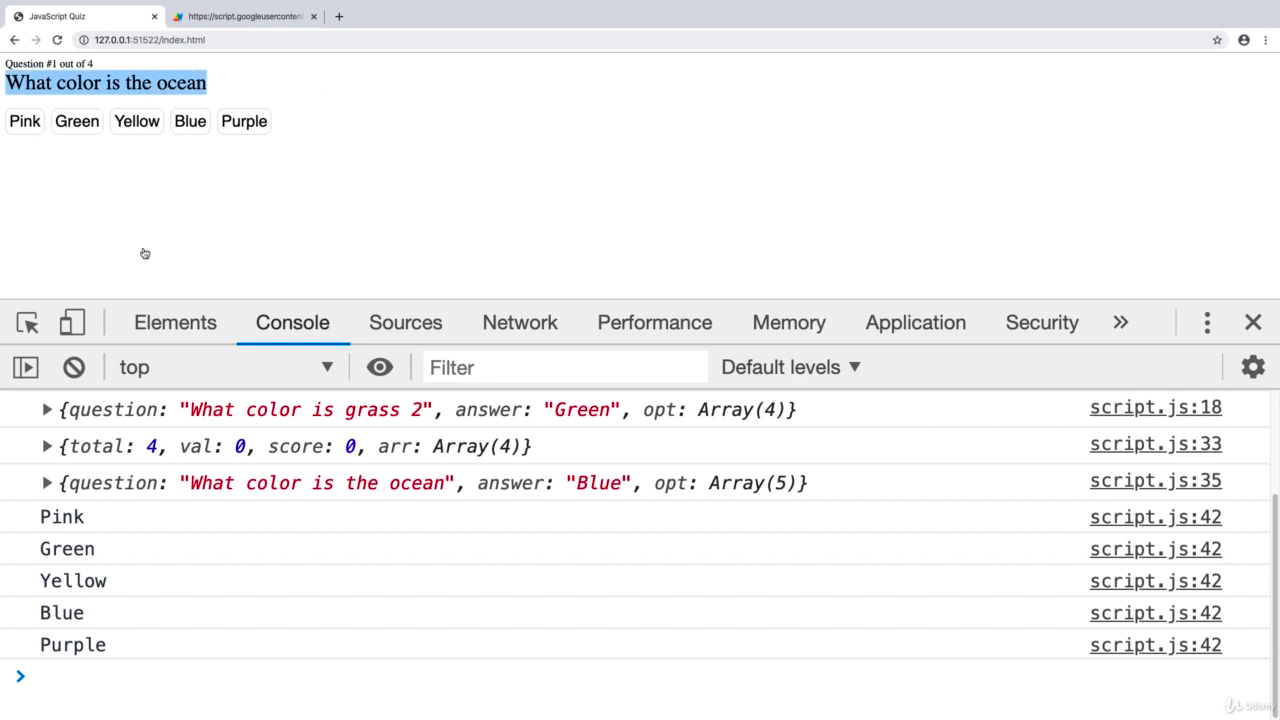
mouse_move(220, 458)
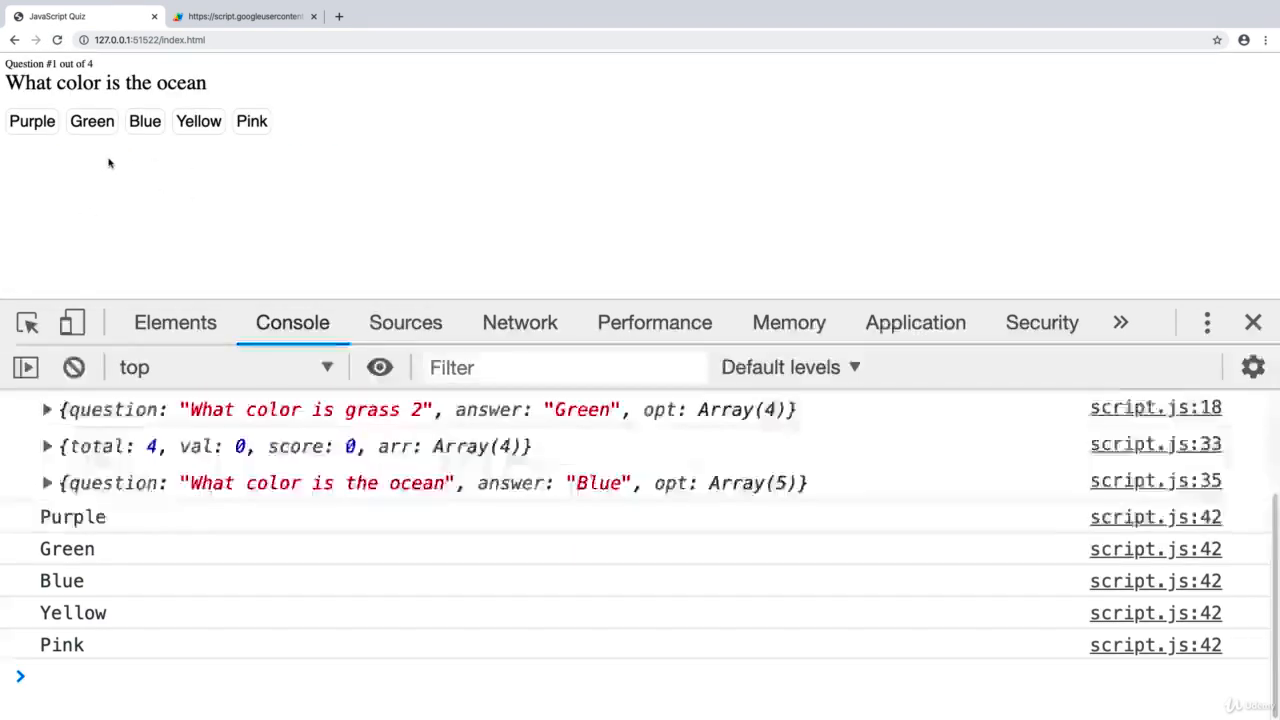
- Answer the ocean question with Blue, get it marked correct, and advance to question 2
left_click(144, 122)
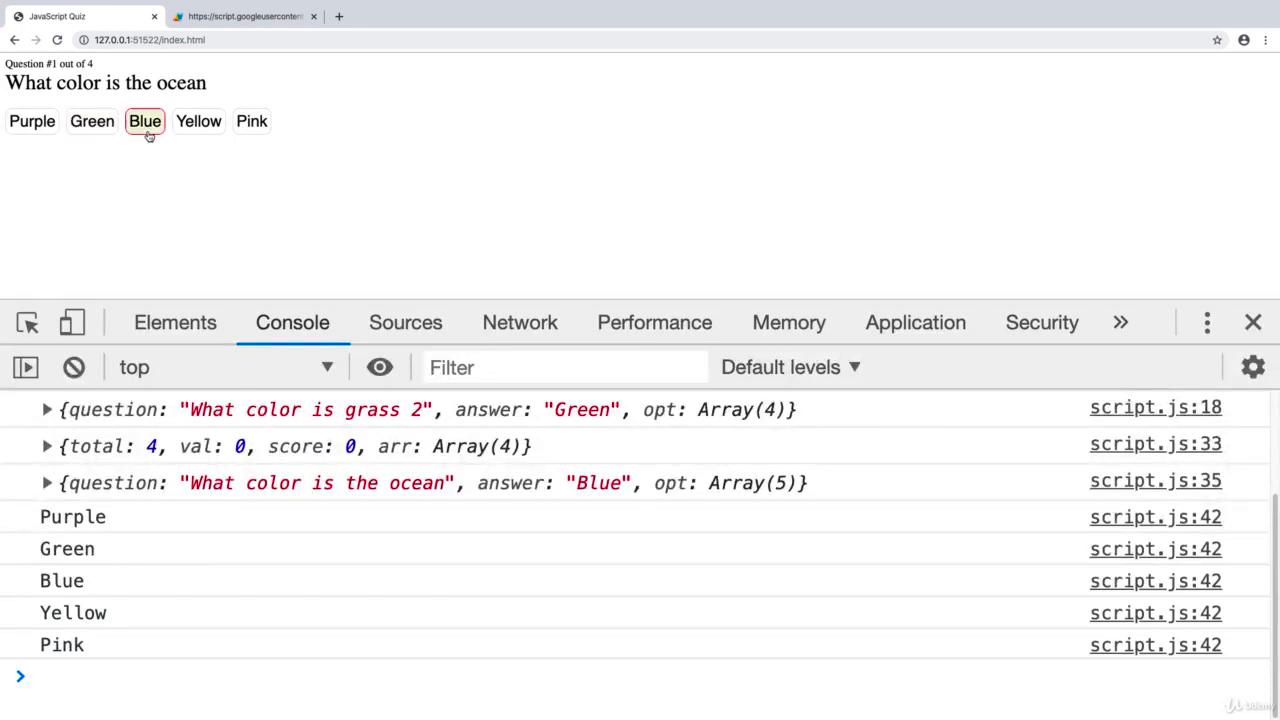
mouse_move(234, 128)
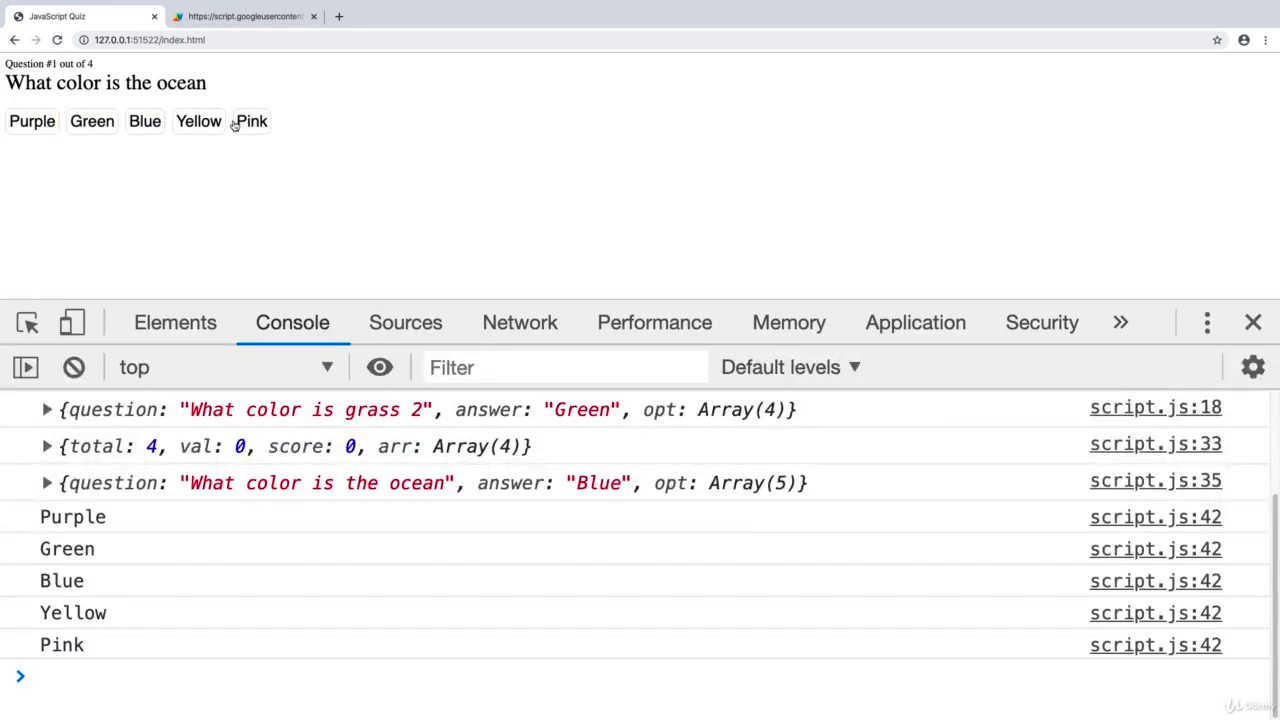
left_click(144, 122)
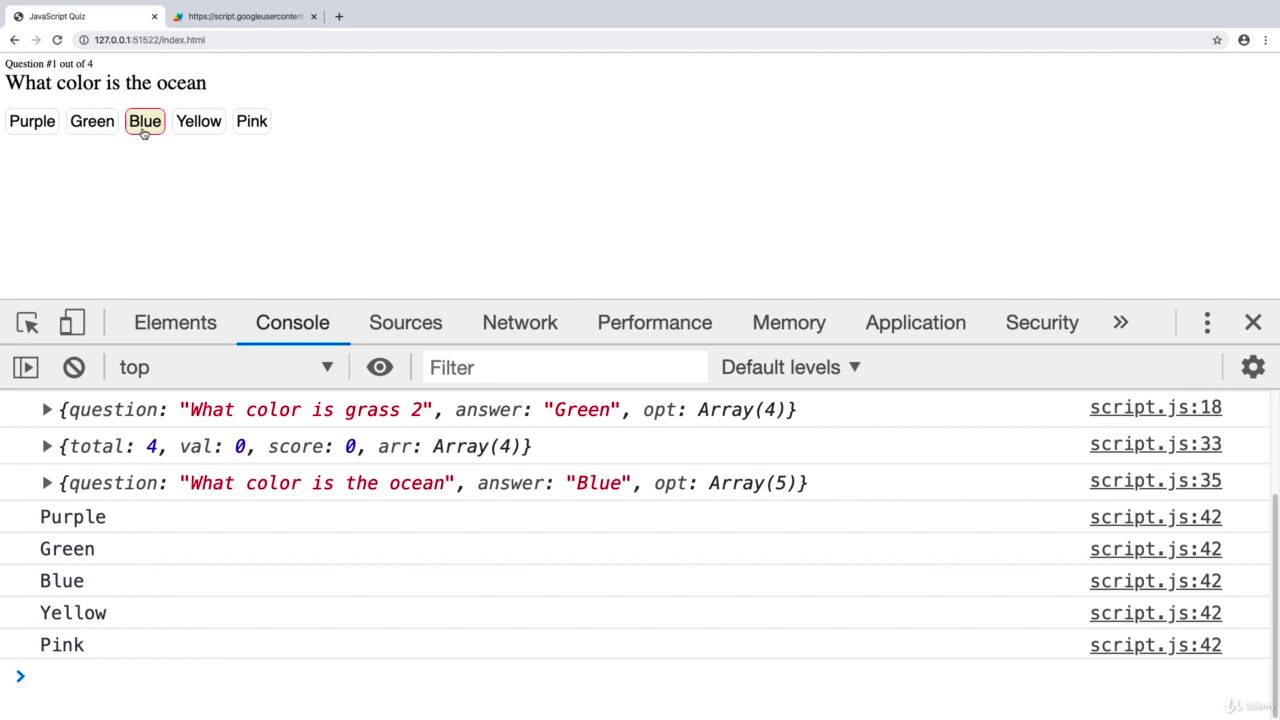
left_click(144, 122)
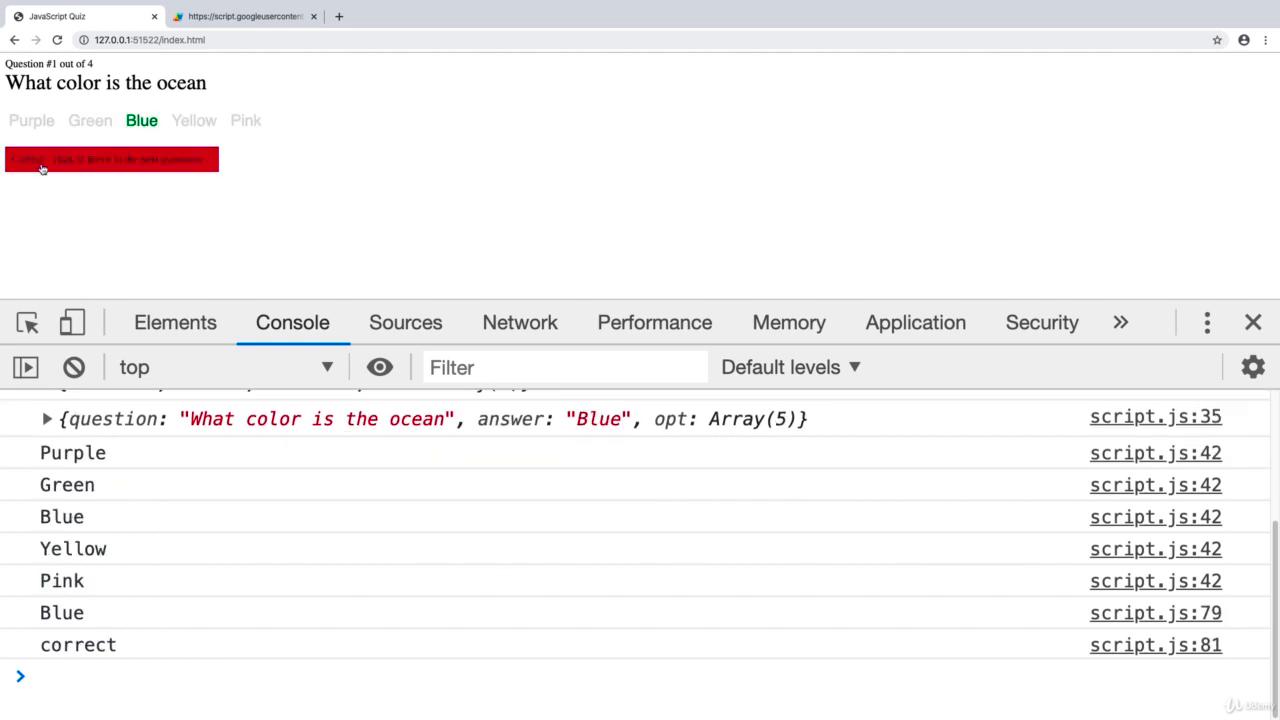
left_click(112, 160)
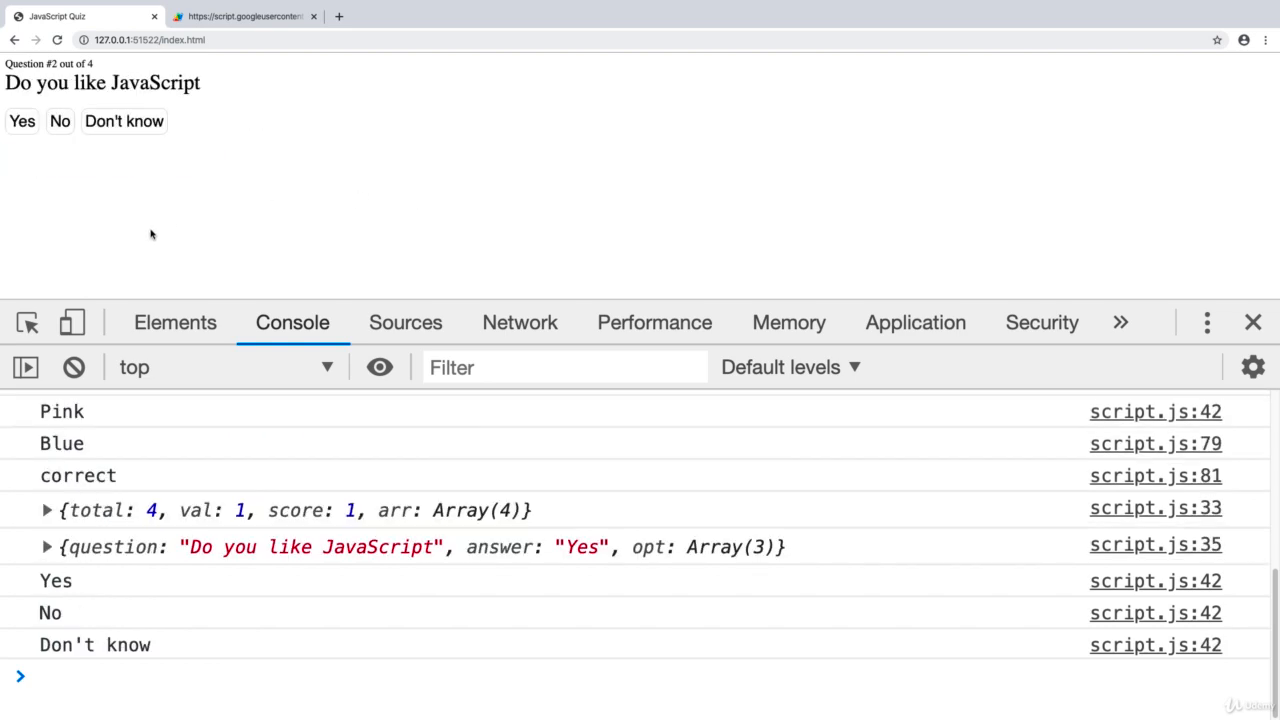
mouse_move(166, 244)
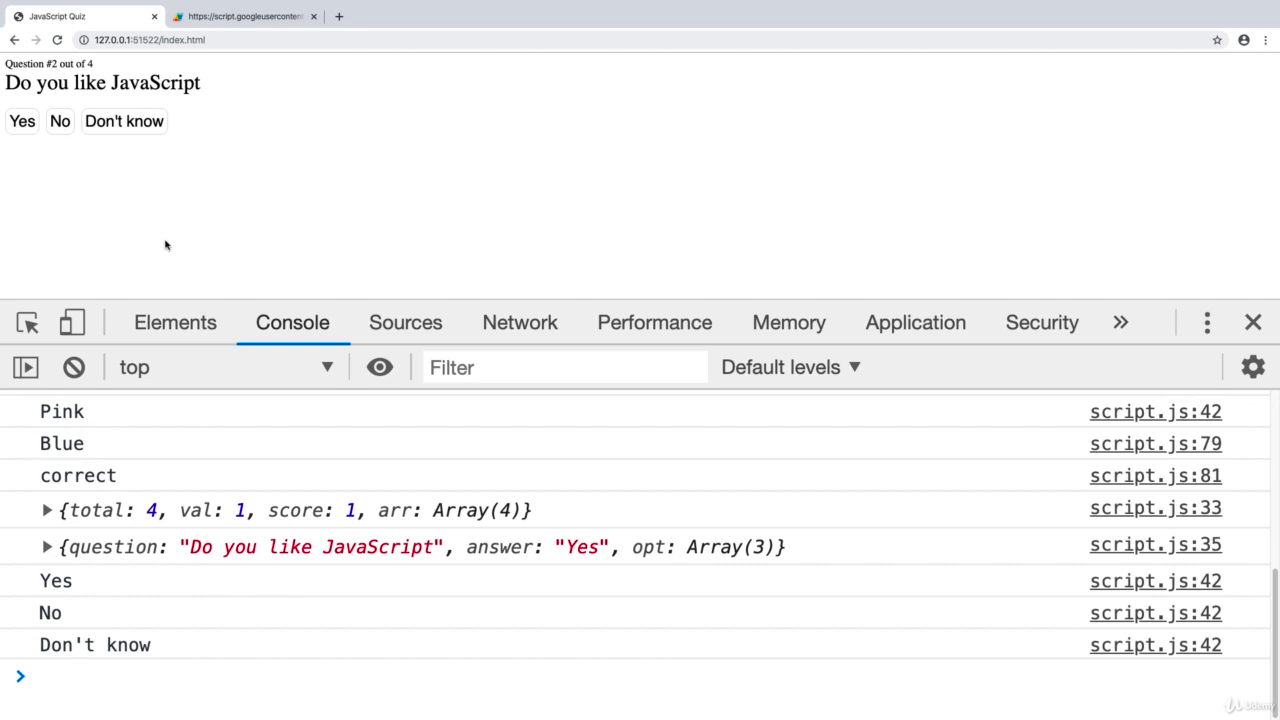
- Highlight the question counter, then answer the JavaScript question with Yes, marked correct
double_click(70, 62)
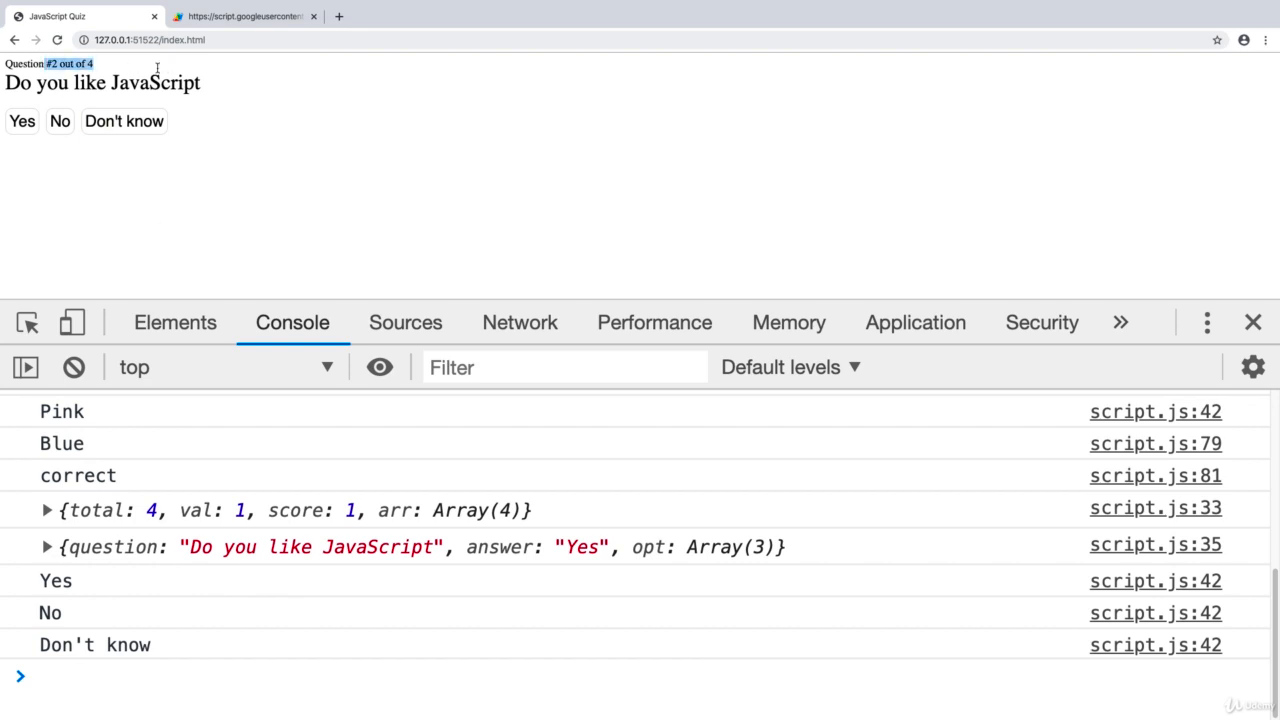
mouse_move(98, 212)
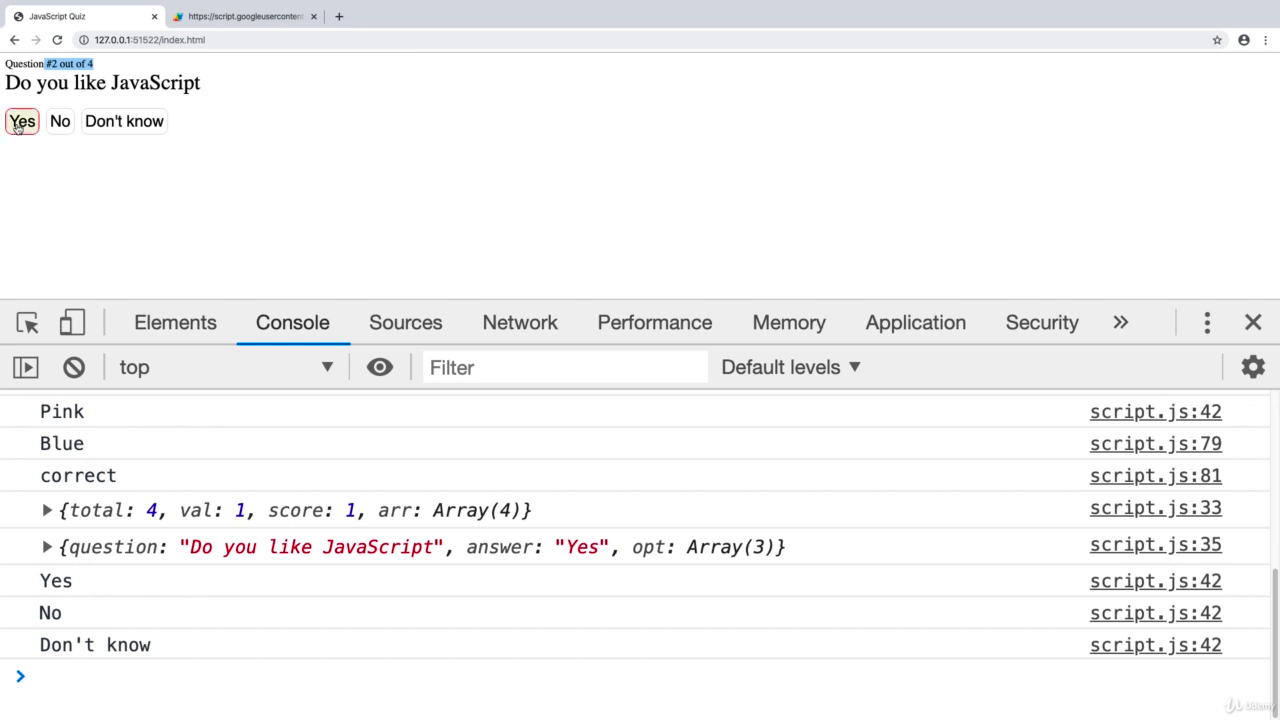
left_click(20, 120)
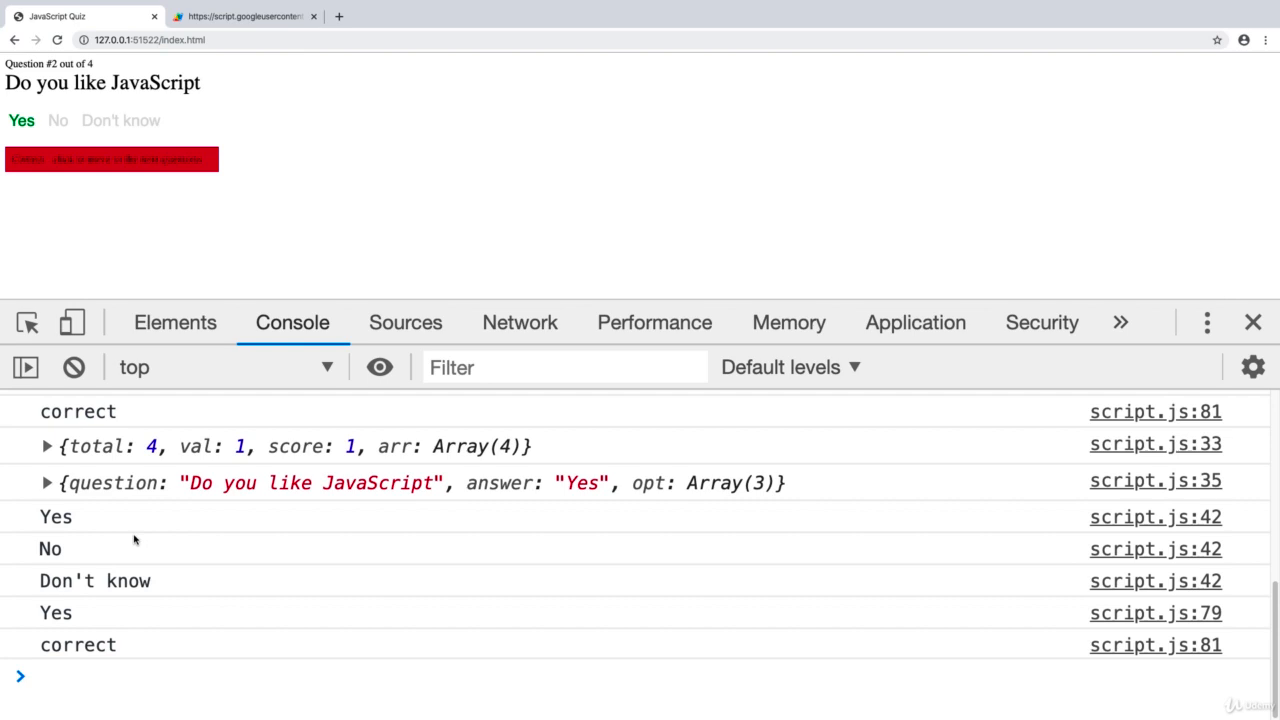
mouse_move(116, 502)
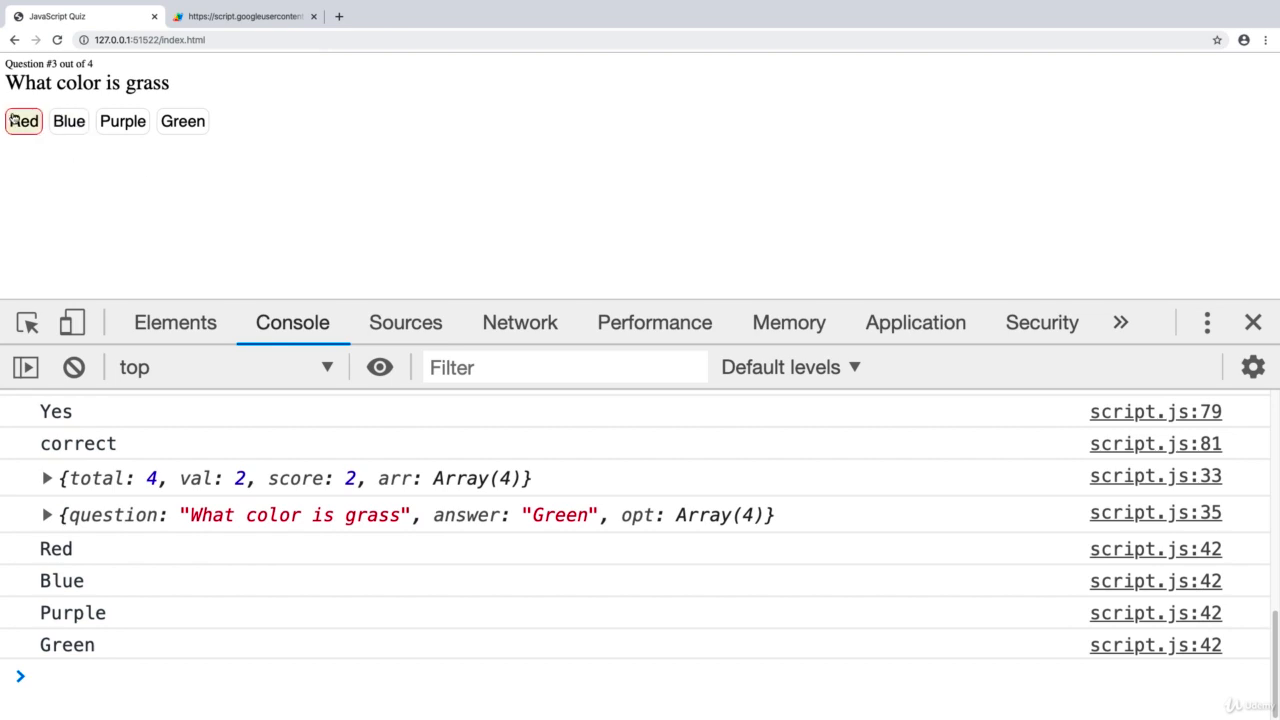
- Answer the grass questions with Red and Purple, ending at GAME OVER with 2 out of 4
left_click(24, 122)
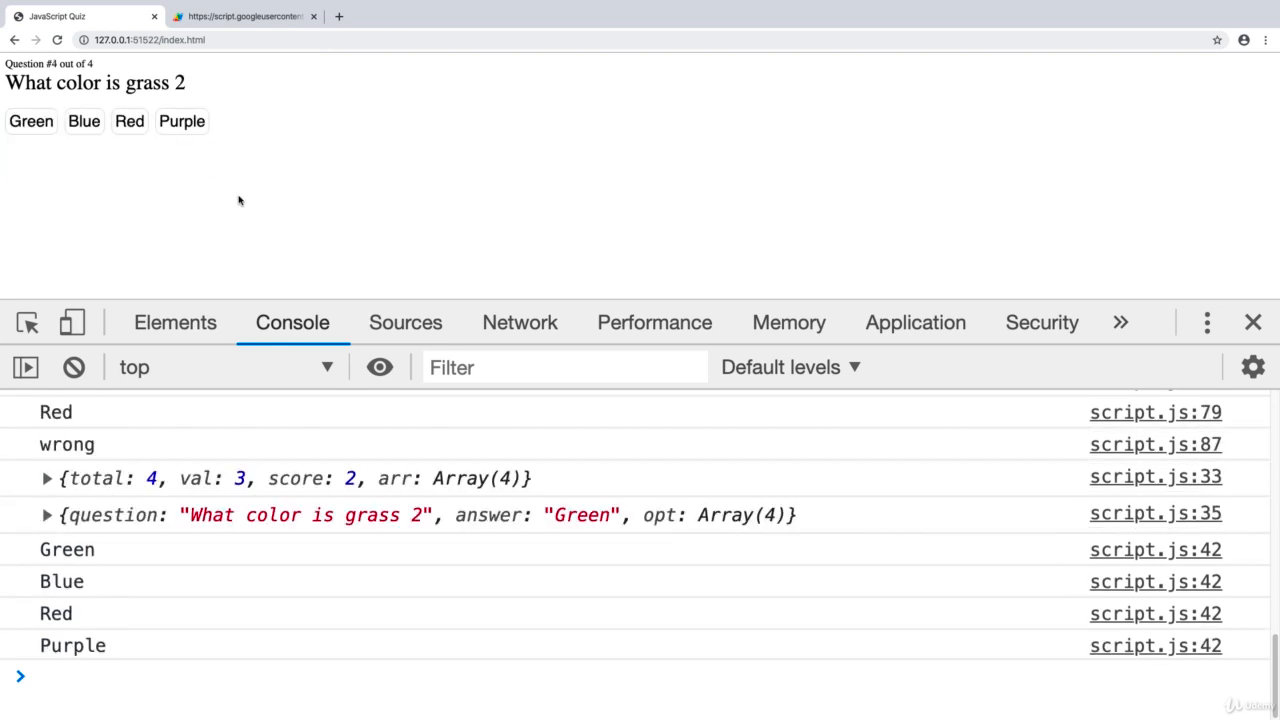
left_click(180, 122)
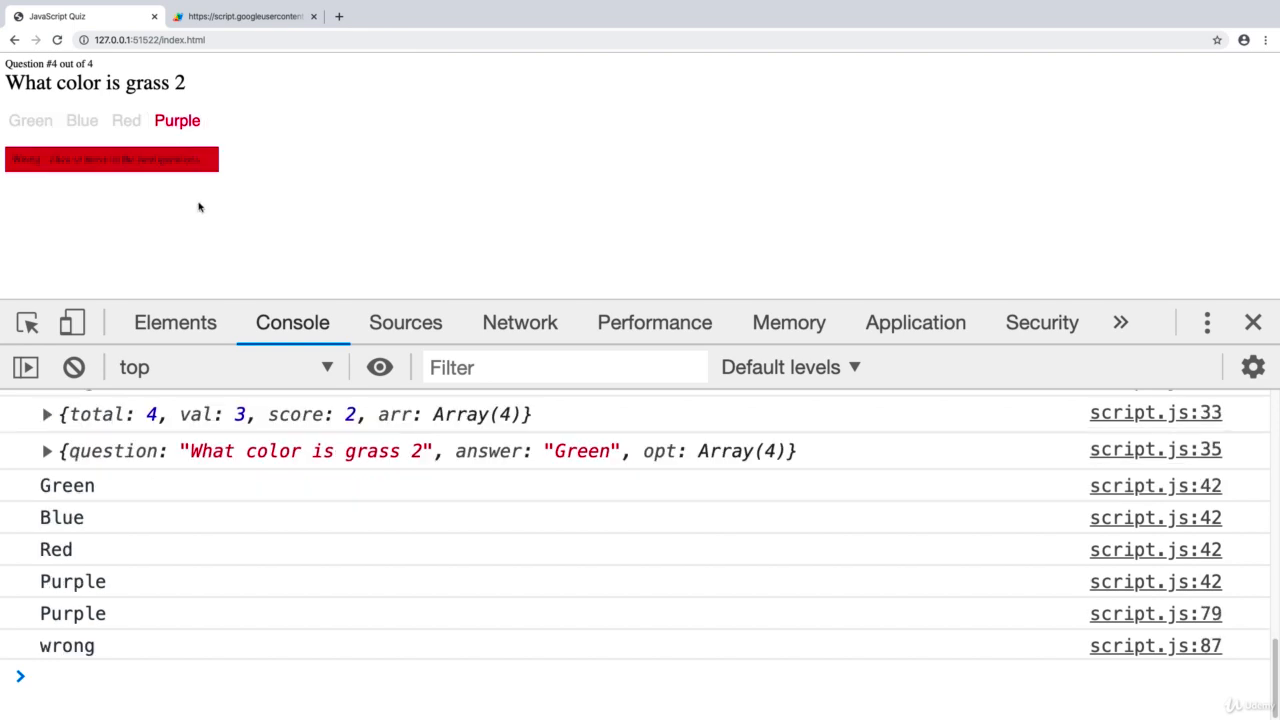
left_click(110, 158)
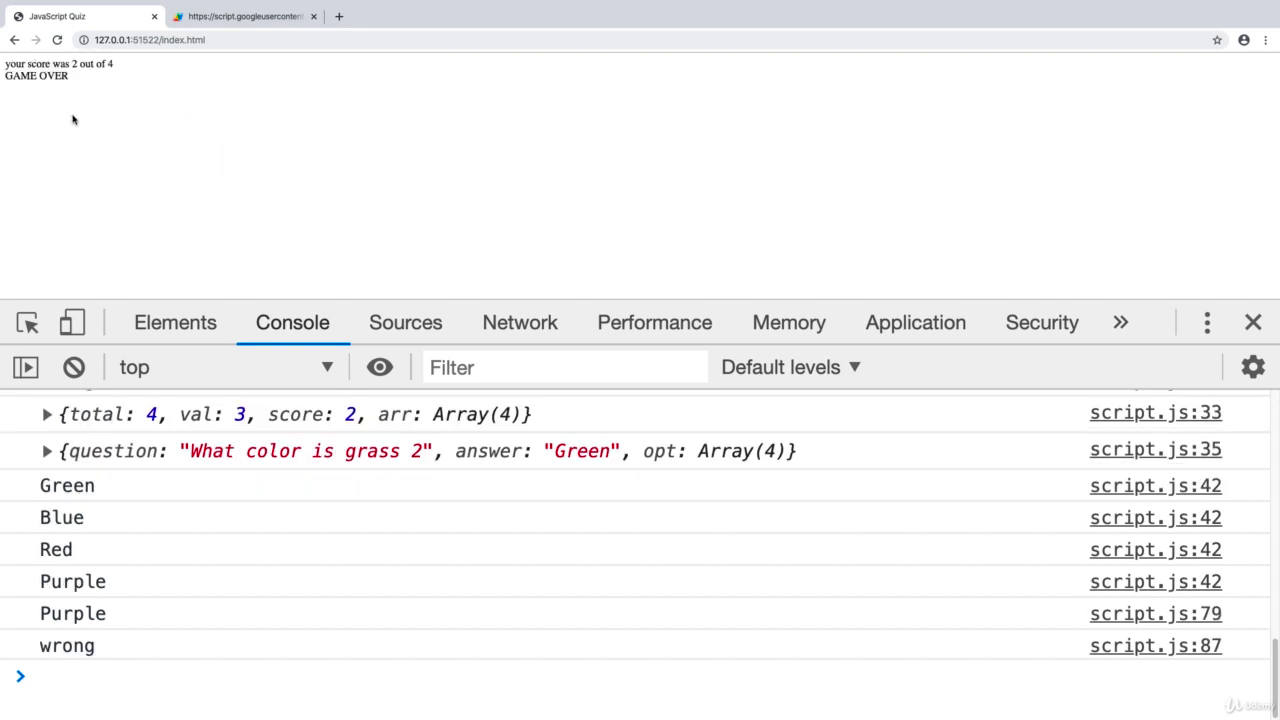